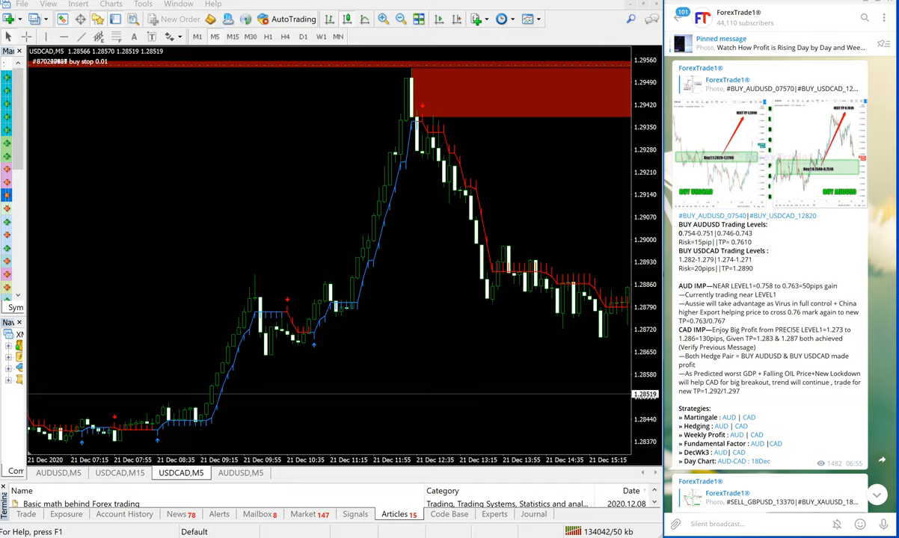
{"action": "mouse_move", "coordinate": [804, 206]}
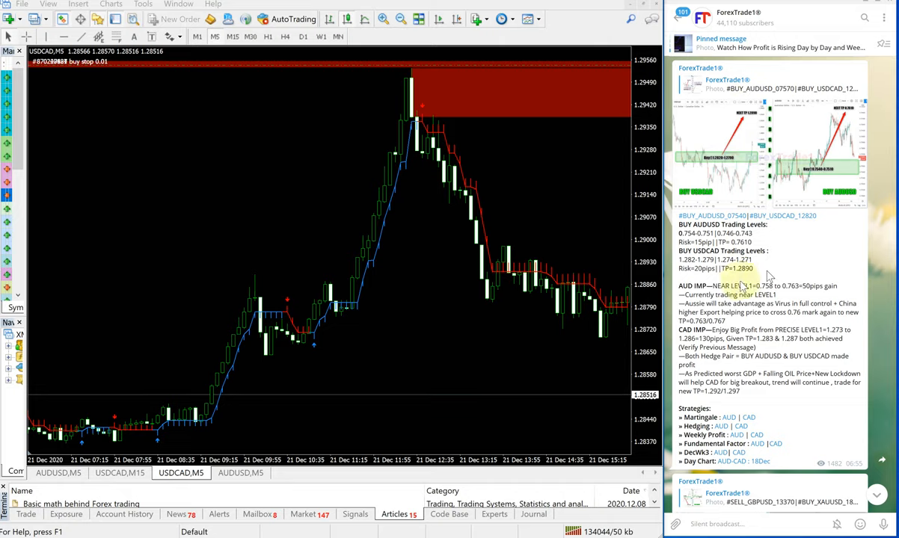
{"action": "mouse_move", "coordinate": [381, 287]}
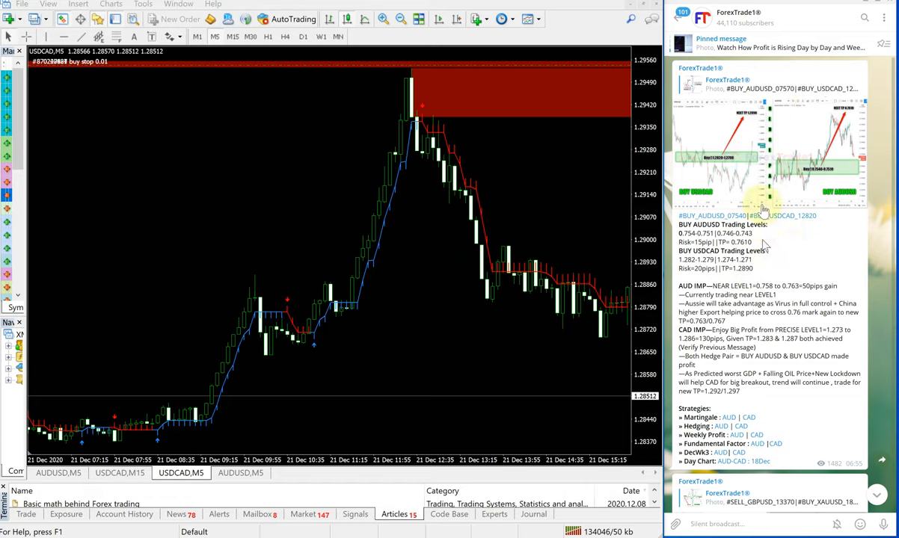
{"action": "mouse_move", "coordinate": [738, 58]}
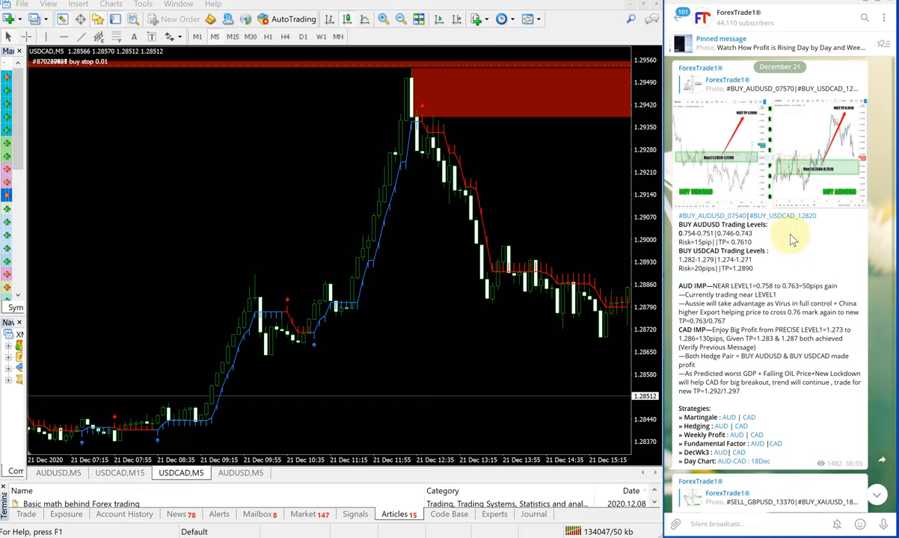
{"action": "mouse_move", "coordinate": [792, 67]}
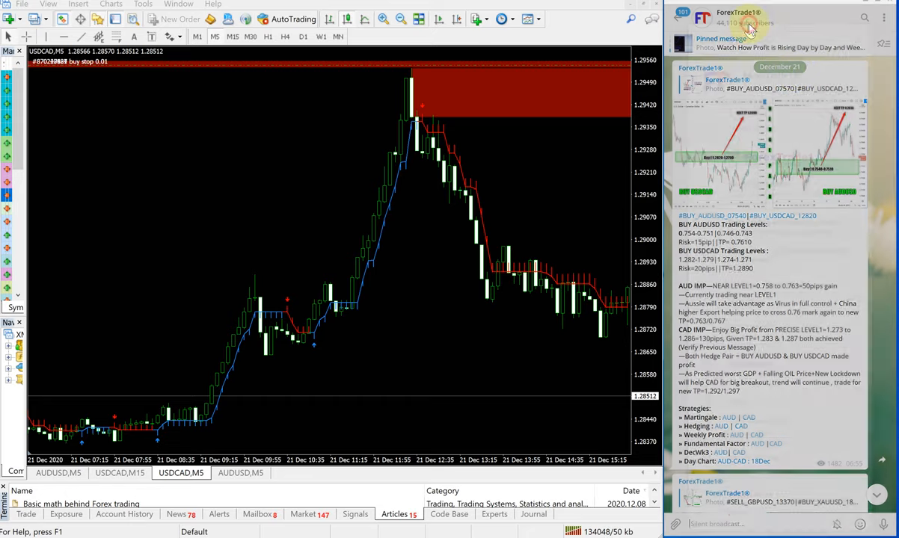
Step: View the Telegram channel's information and close it again
{"action": "left_click", "coordinate": [751, 22]}
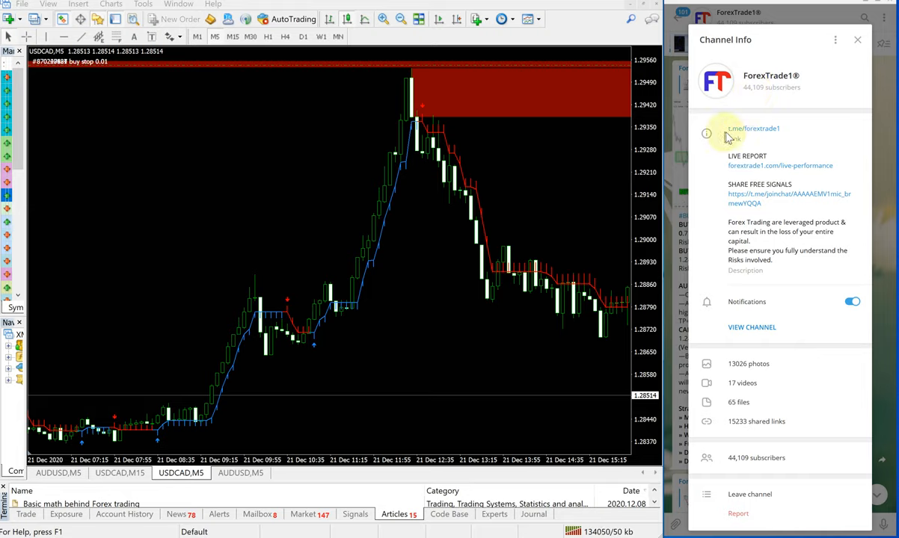
{"action": "mouse_move", "coordinate": [751, 141]}
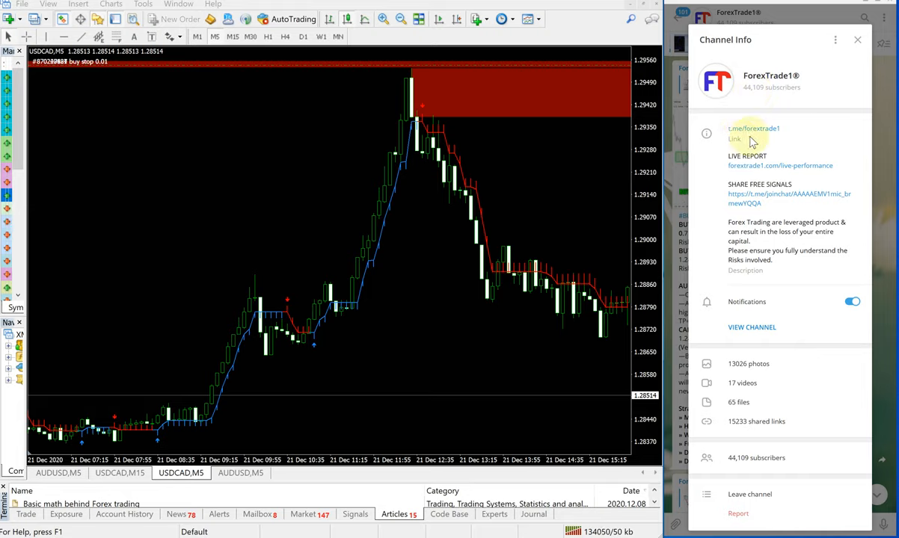
{"action": "mouse_move", "coordinate": [856, 40]}
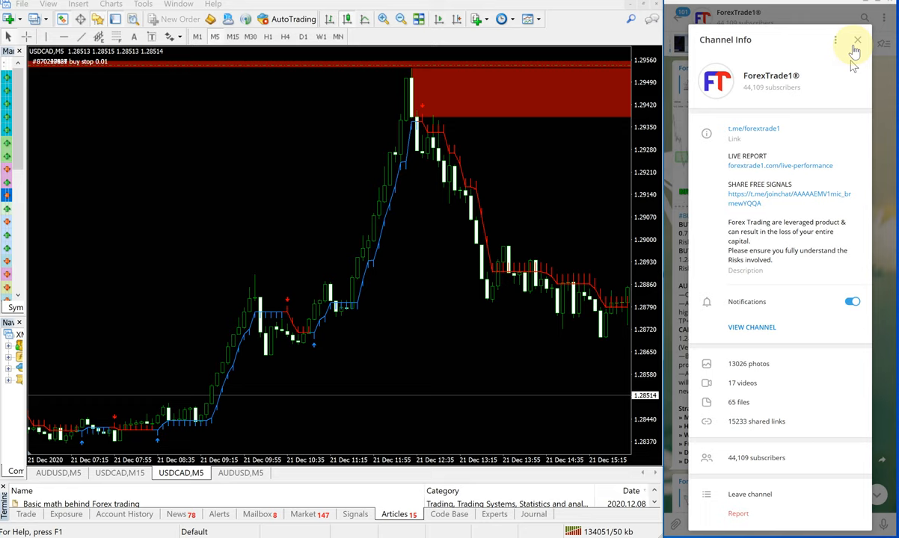
{"action": "left_click", "coordinate": [858, 39]}
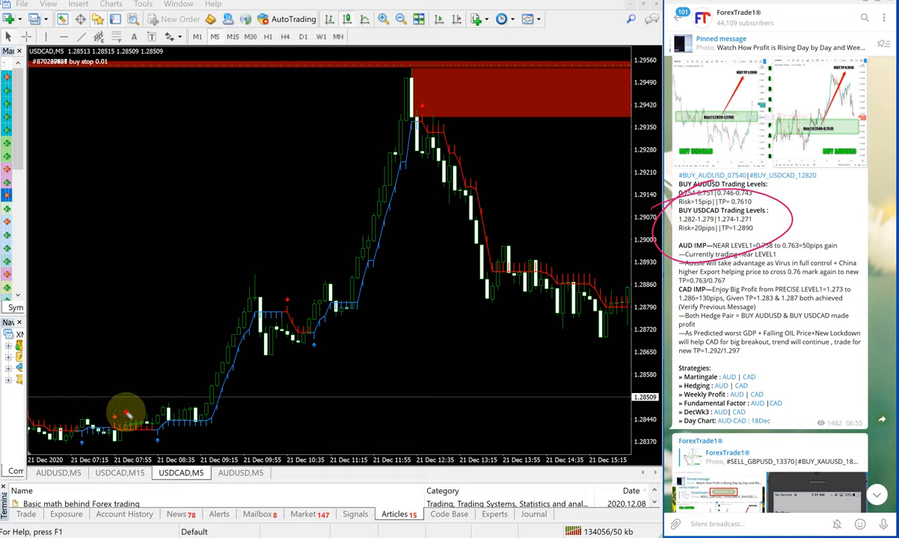
Step: Circle the USDCAD entry area low on the chart and write the 'Reached' note beside the post
{"action": "left_click_drag", "start_coordinate": [137, 419], "coordinate": [410, 72]}
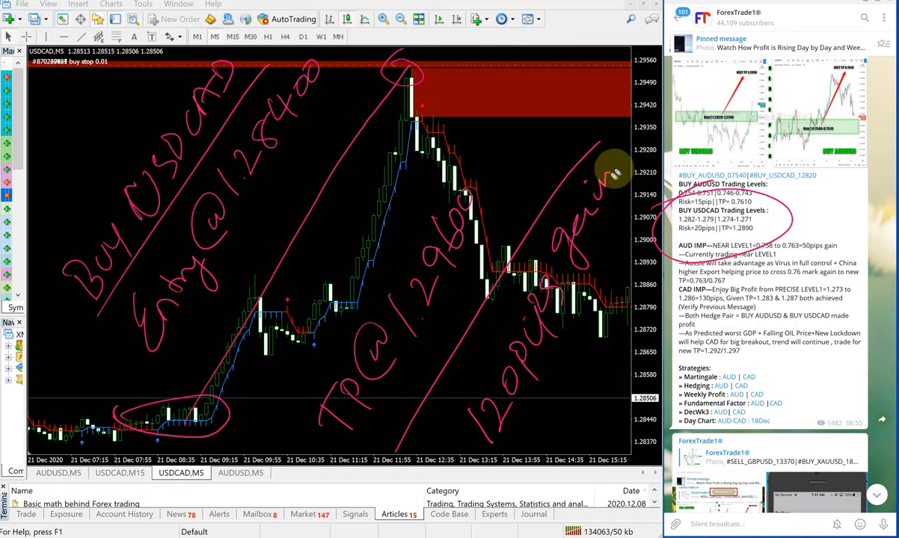
{"action": "mouse_move", "coordinate": [619, 142]}
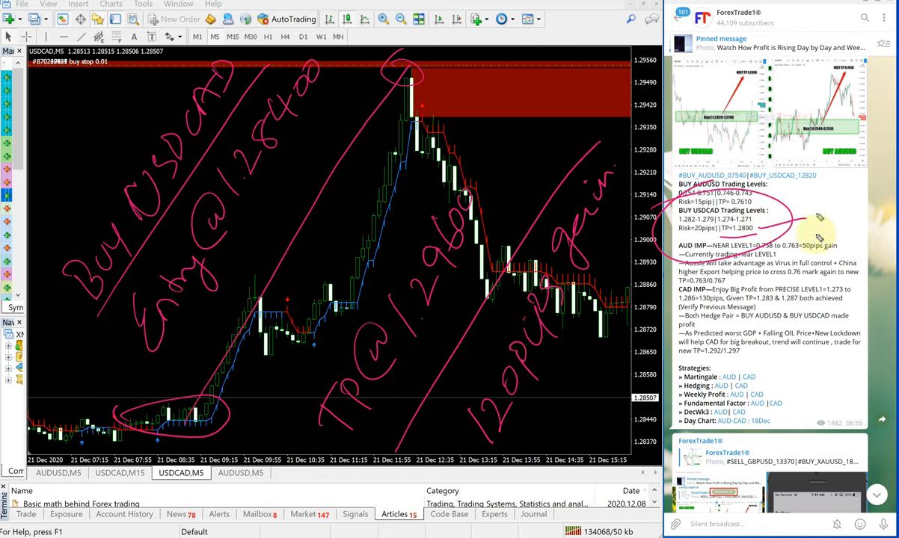
{"action": "left_click_drag", "start_coordinate": [807, 224], "coordinate": [845, 210]}
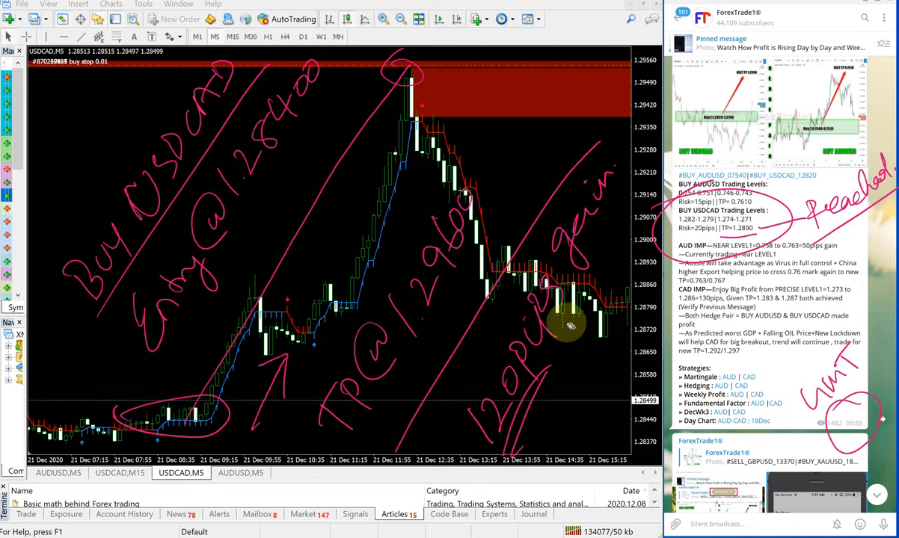
{"action": "mouse_move", "coordinate": [382, 299]}
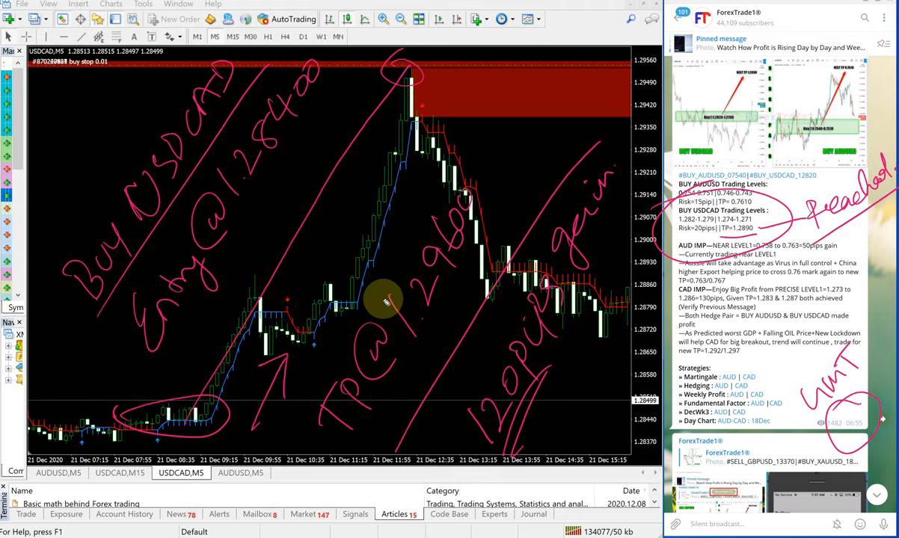
{"action": "mouse_move", "coordinate": [383, 320]}
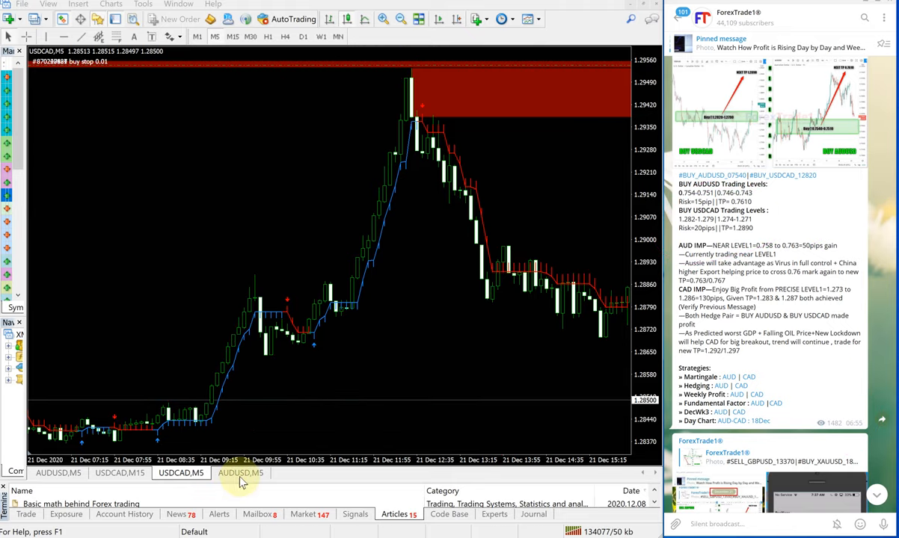
{"action": "left_click", "coordinate": [239, 473]}
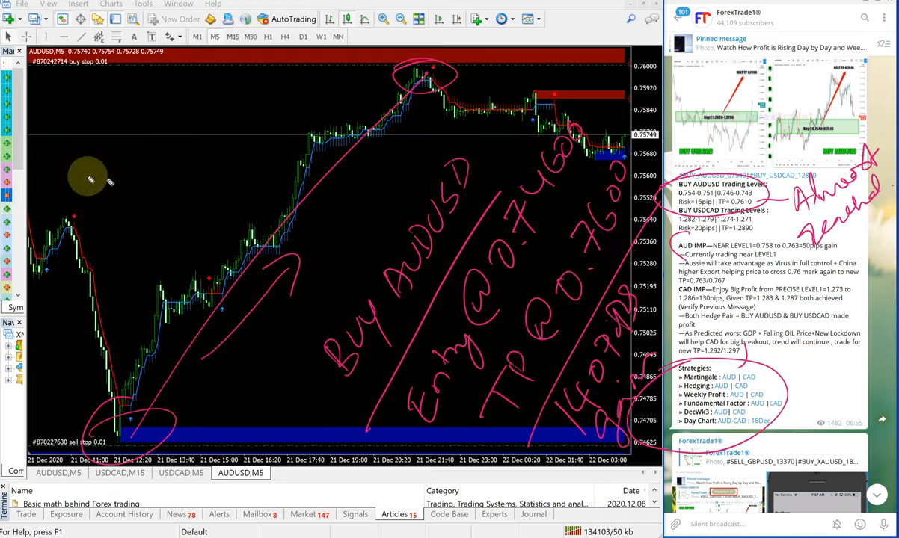
Step: Handwrite 'Hedge with Buy USDCAD' on the AUDUSD chart and dismiss the Alert dialog
{"action": "left_click_drag", "start_coordinate": [90, 179], "coordinate": [131, 97]}
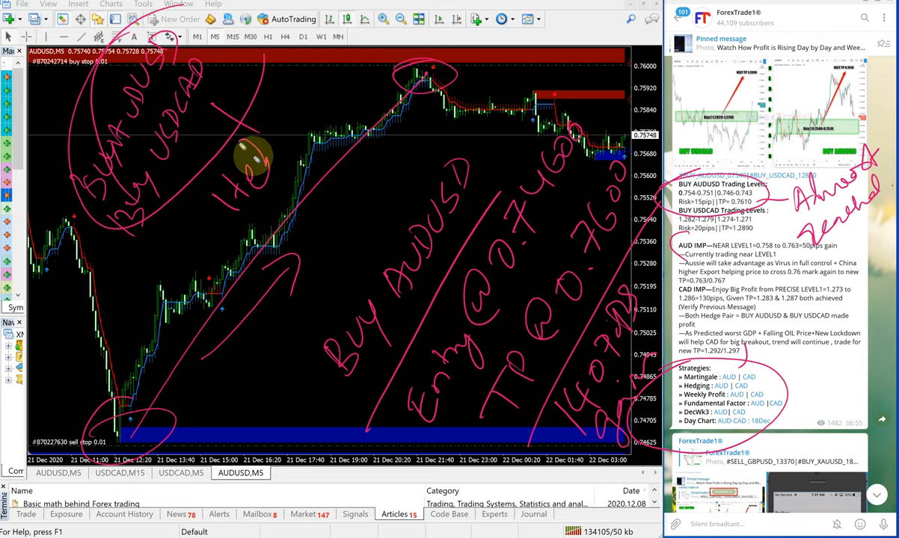
{"action": "mouse_move", "coordinate": [314, 107]}
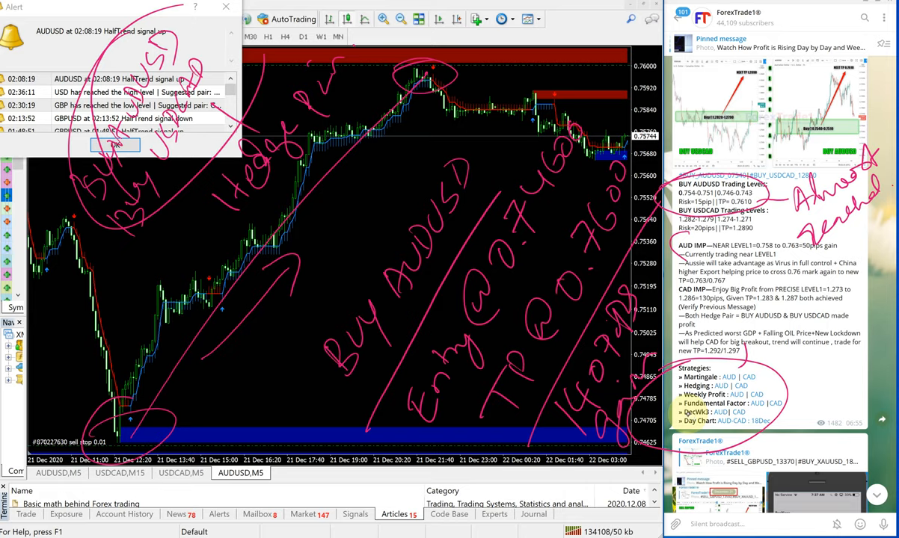
{"action": "left_click", "coordinate": [113, 144]}
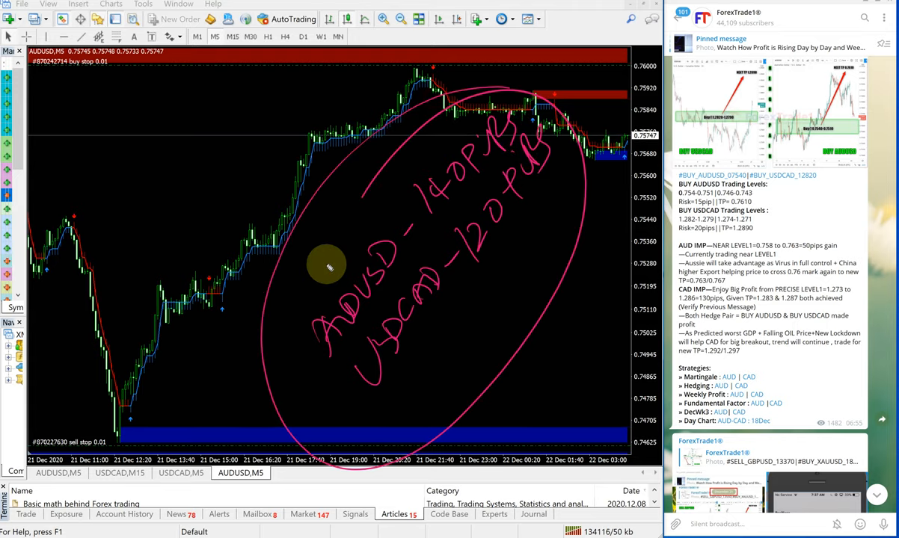
{"action": "mouse_move", "coordinate": [706, 156]}
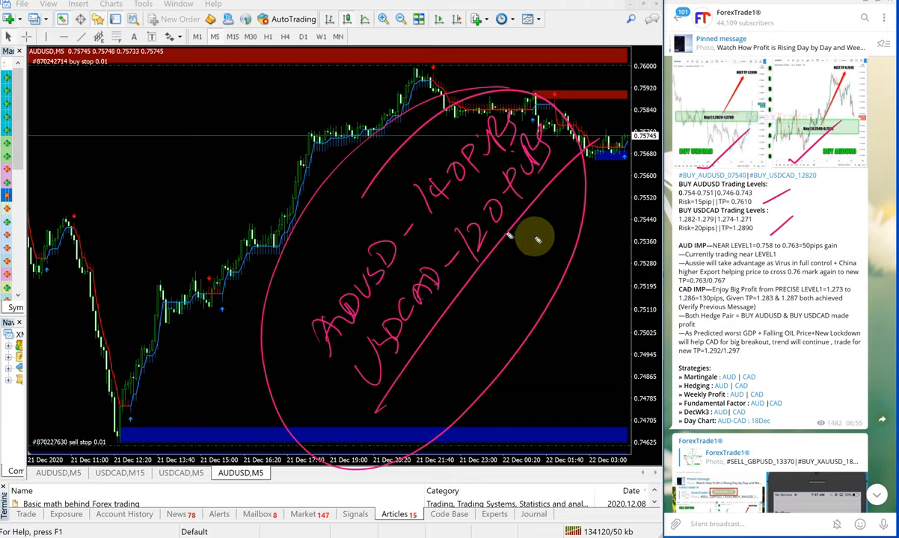
{"action": "mouse_move", "coordinate": [553, 247]}
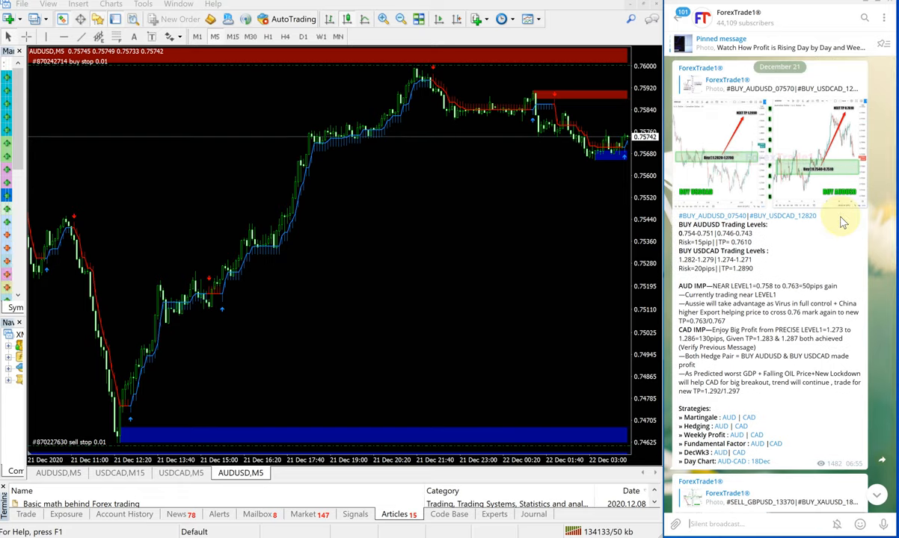
{"action": "mouse_move", "coordinate": [249, 185]}
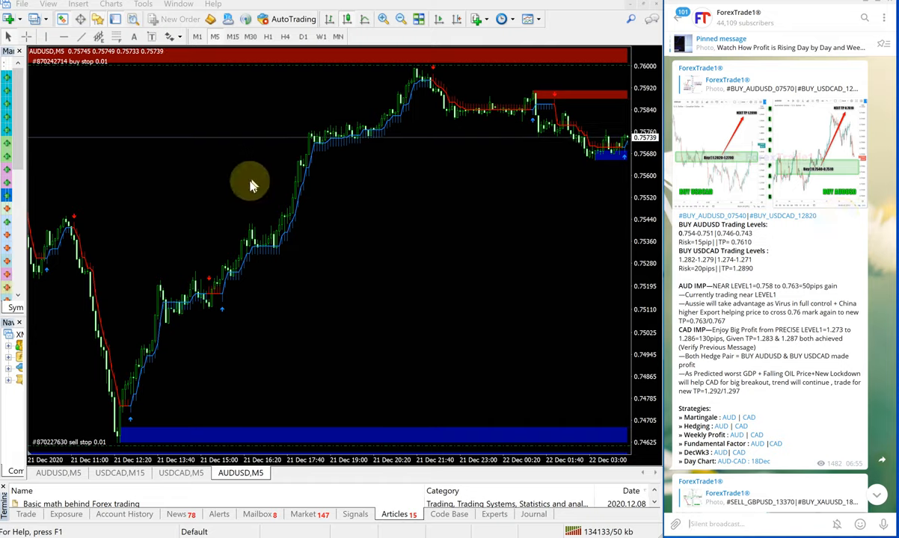
{"action": "mouse_move", "coordinate": [252, 185]}
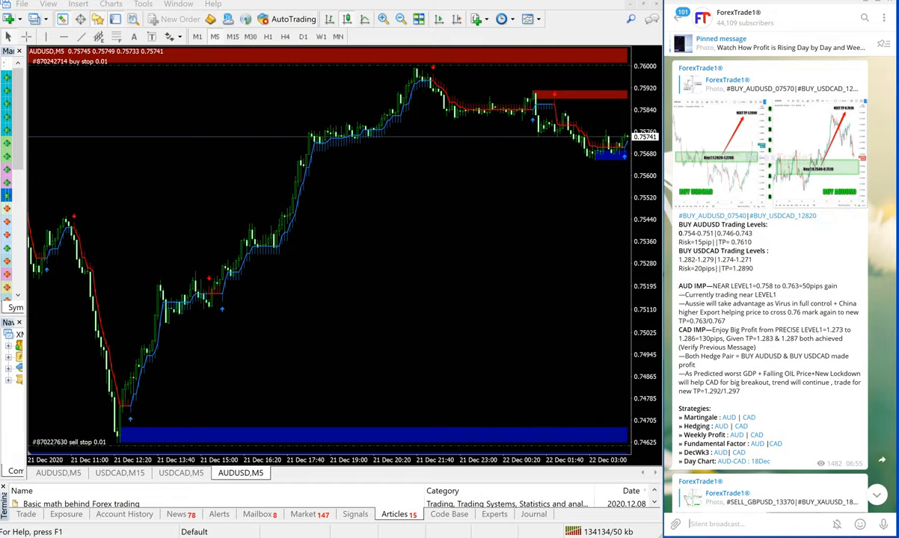